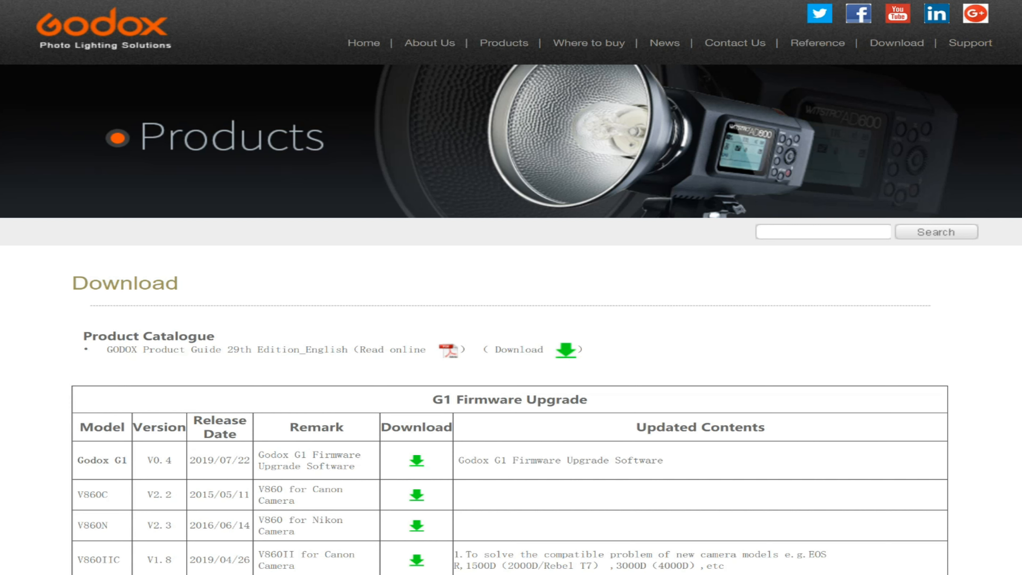
Scroll down through the G1 Firmware Upgrade table, highlighting an entry along the way.
scroll(down, 3)
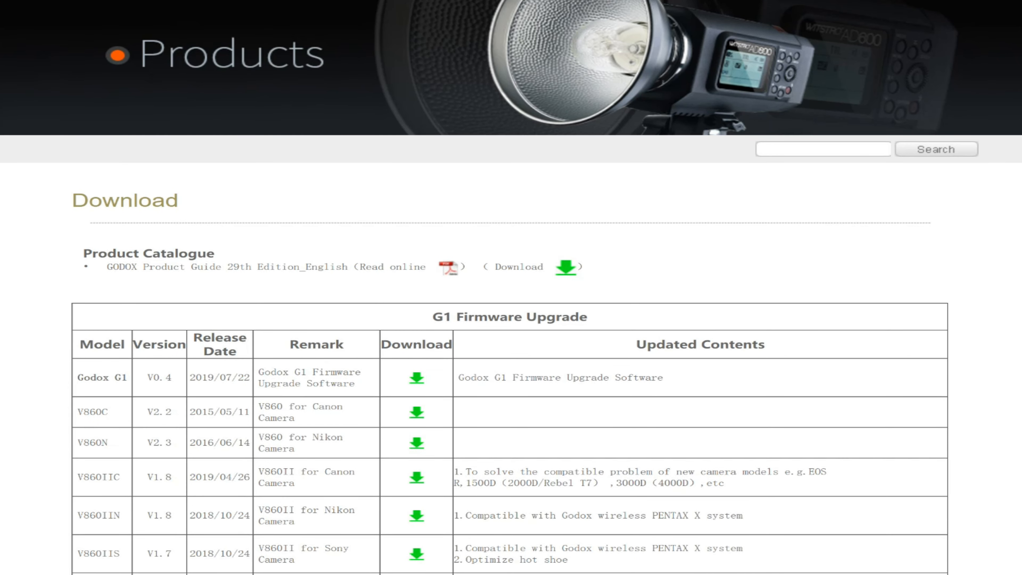
scroll(down, 3)
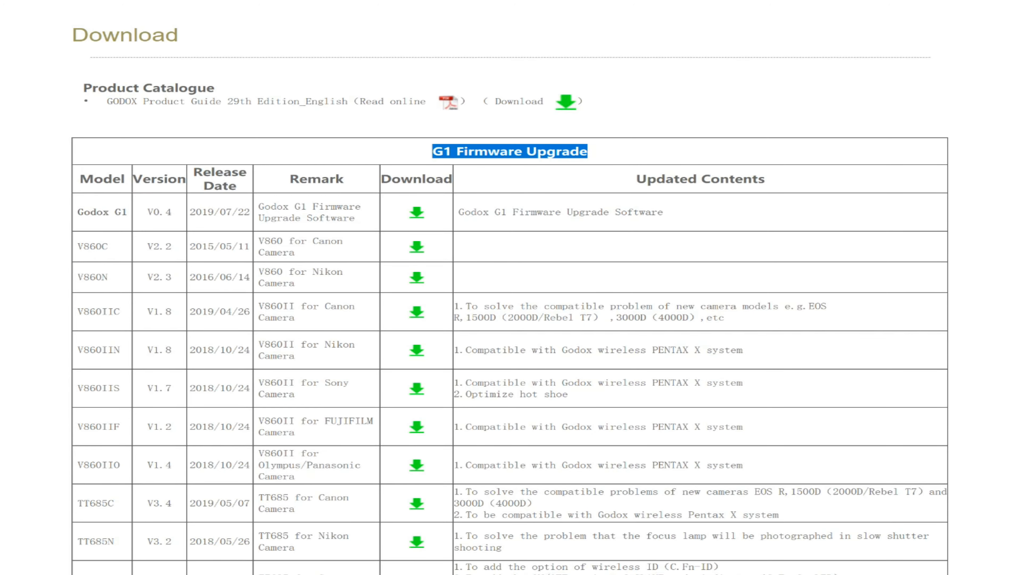
scroll(down, 3)
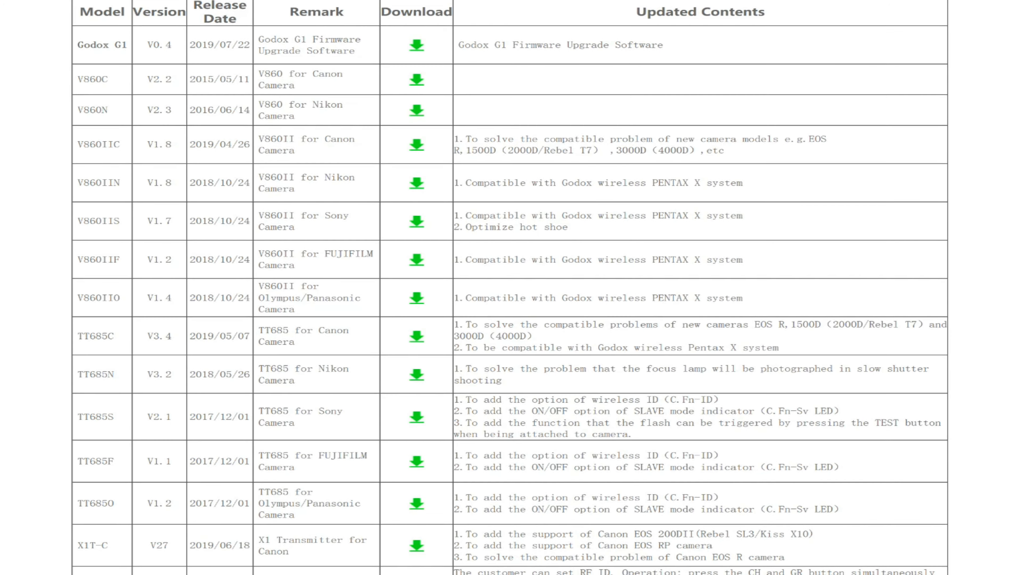
scroll(down, 3)
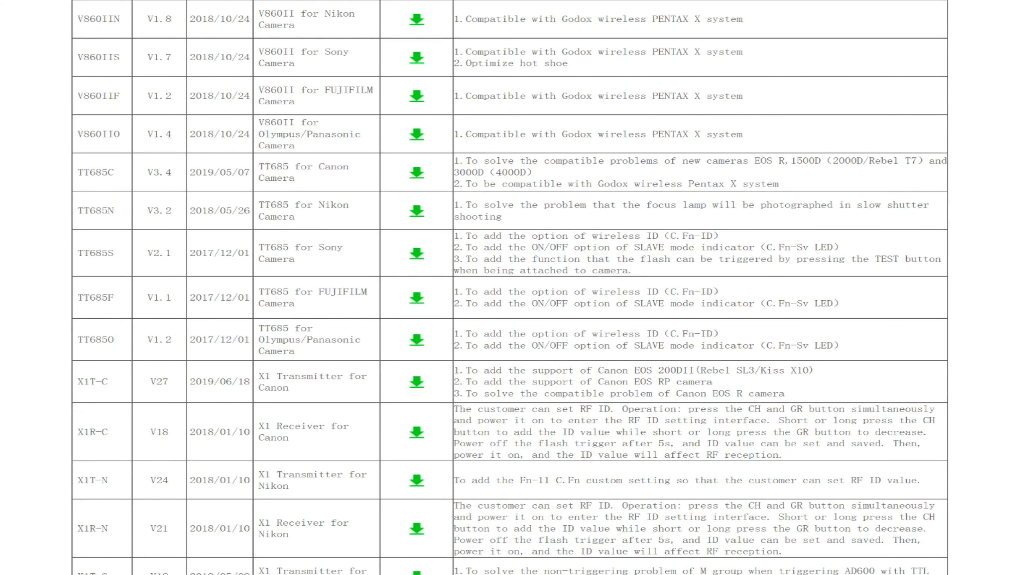
scroll(up, 3)
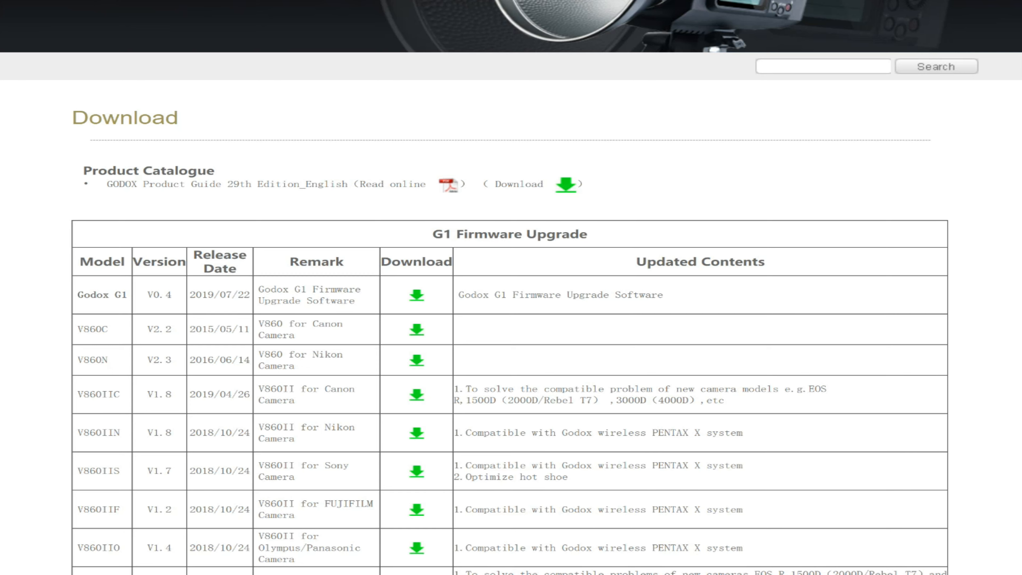
scroll(down, 3)
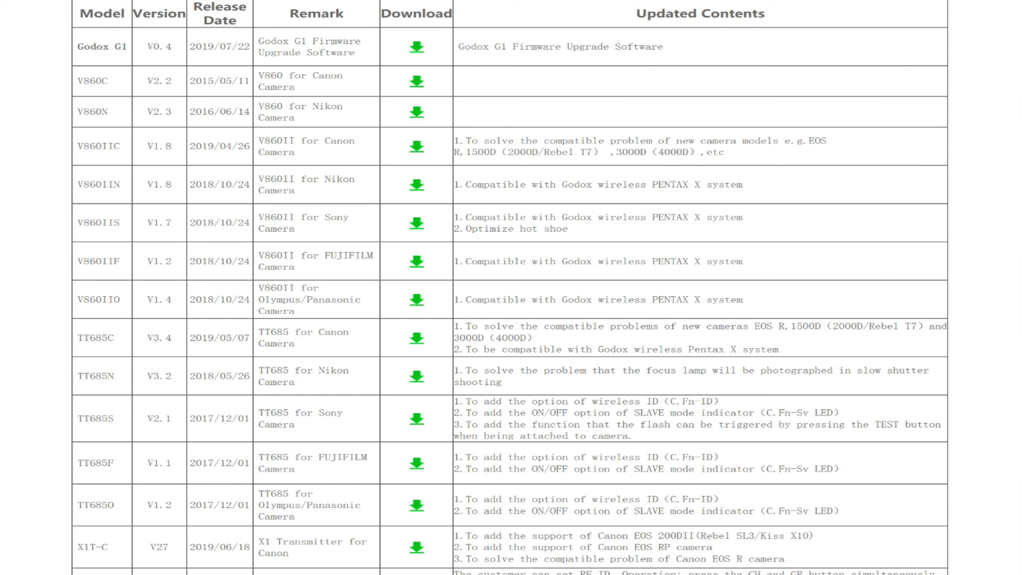
drag(470, 46, 664, 46)
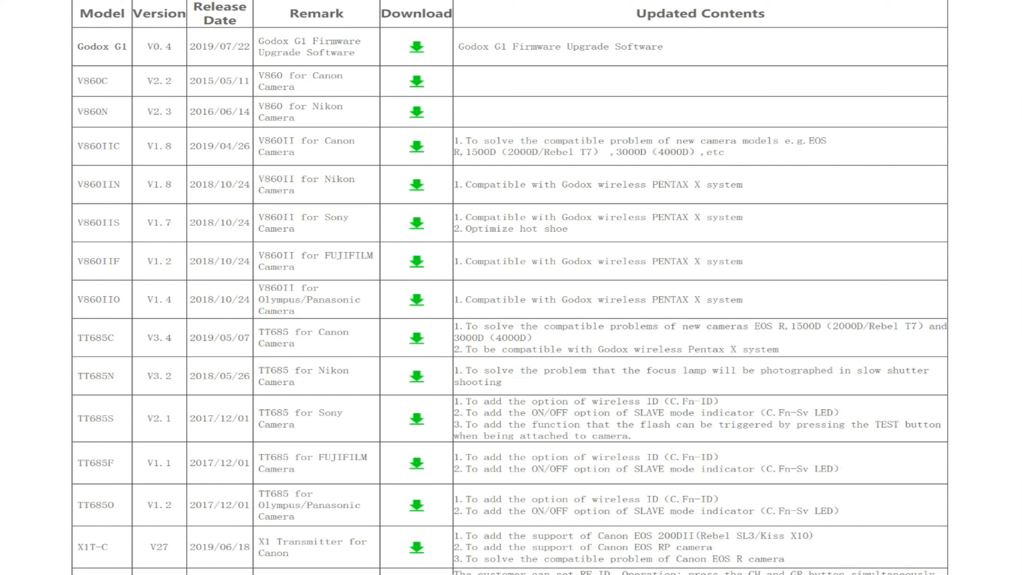
double_click(95, 376)
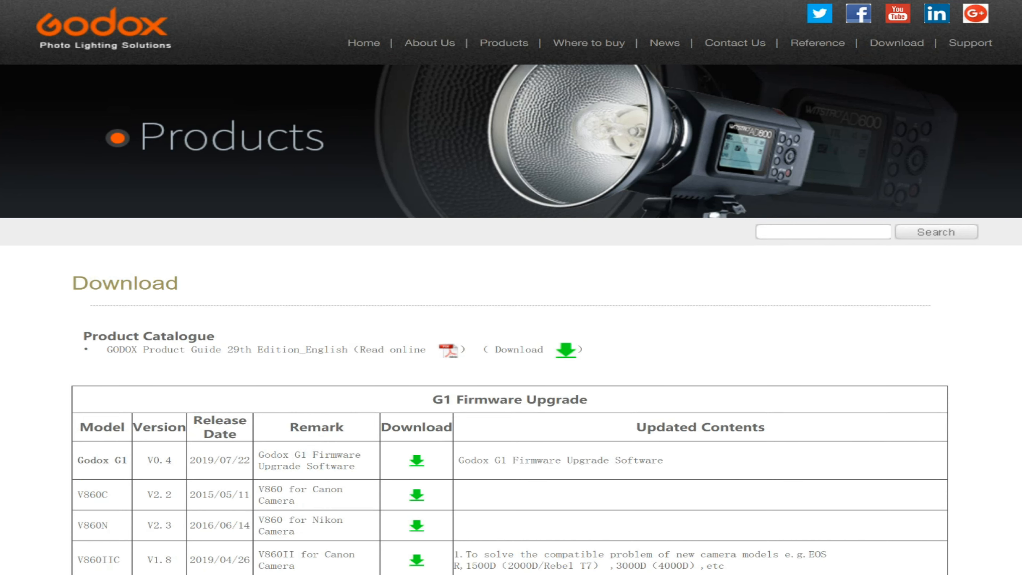
Continue past the G1 table's end and its Godox G2 remark to the G2 Firmware Upgrade table.
scroll(down, 3)
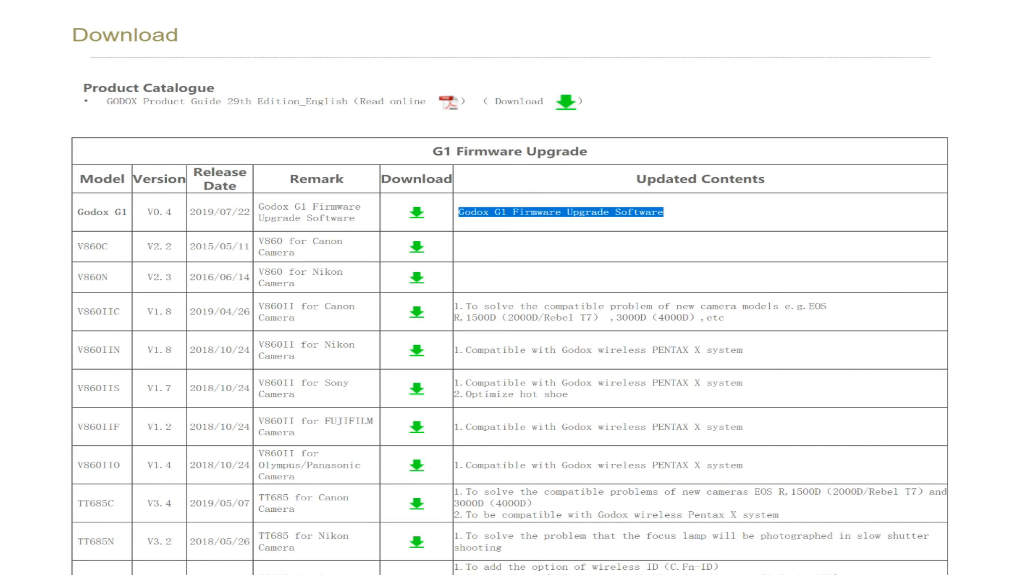
scroll(down, 3)
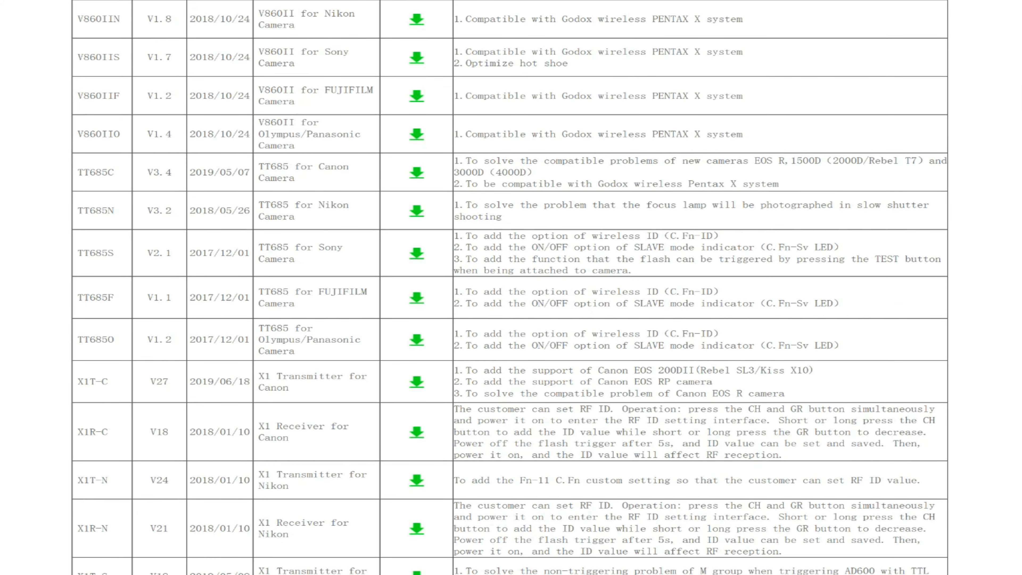
scroll(up, 3)
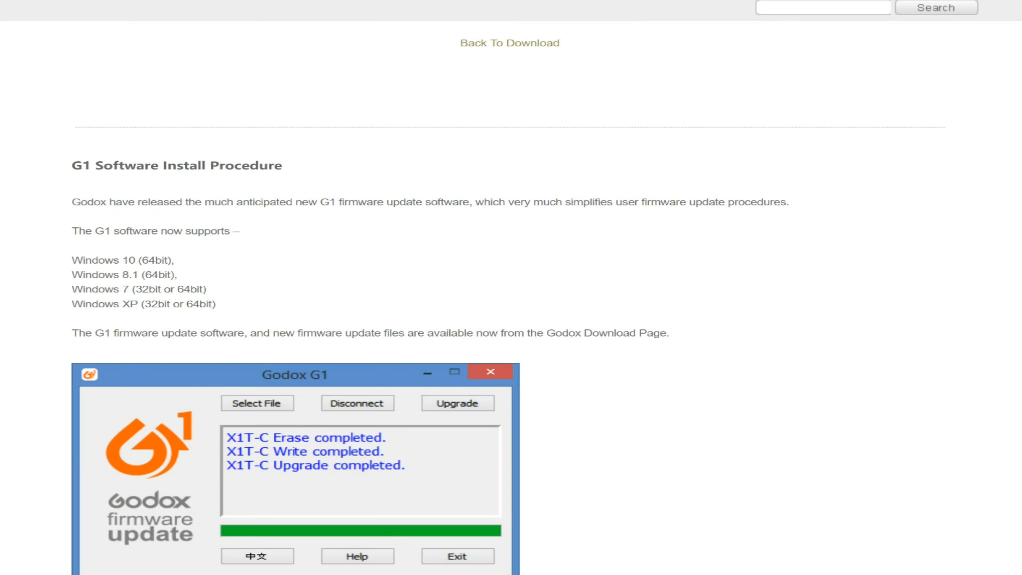
scroll(down, 3)
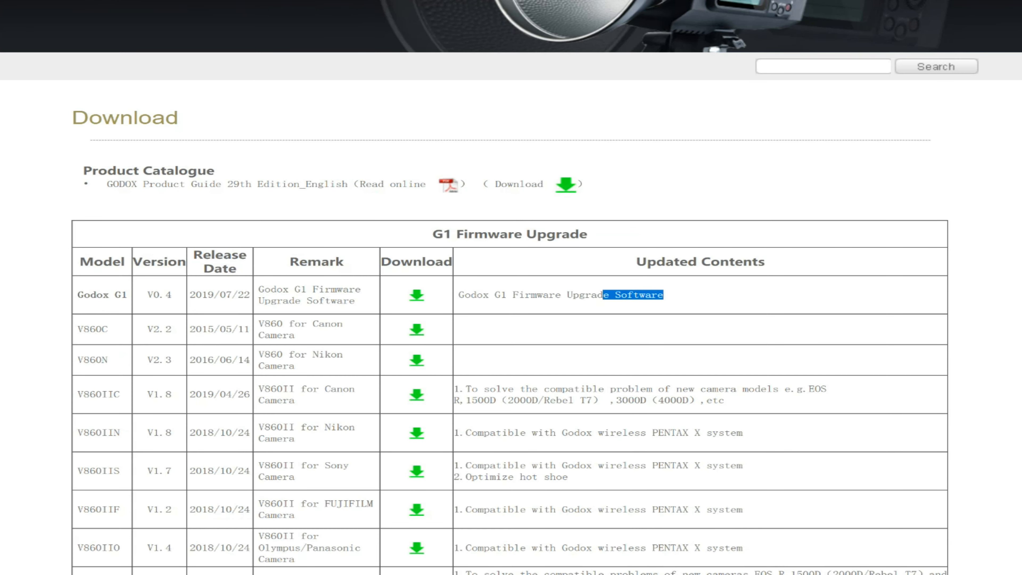
scroll(down, 3)
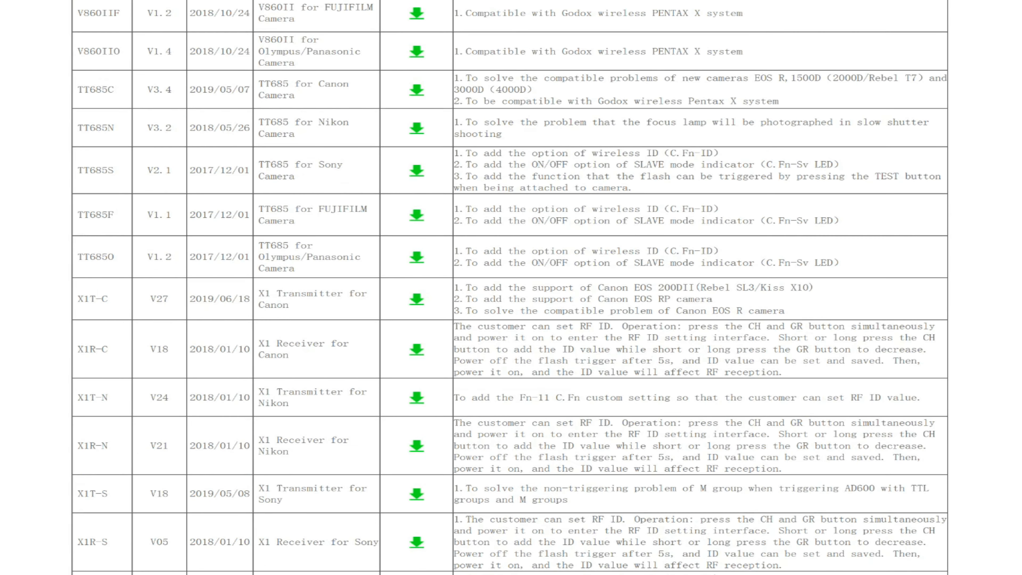
double_click(93, 349)
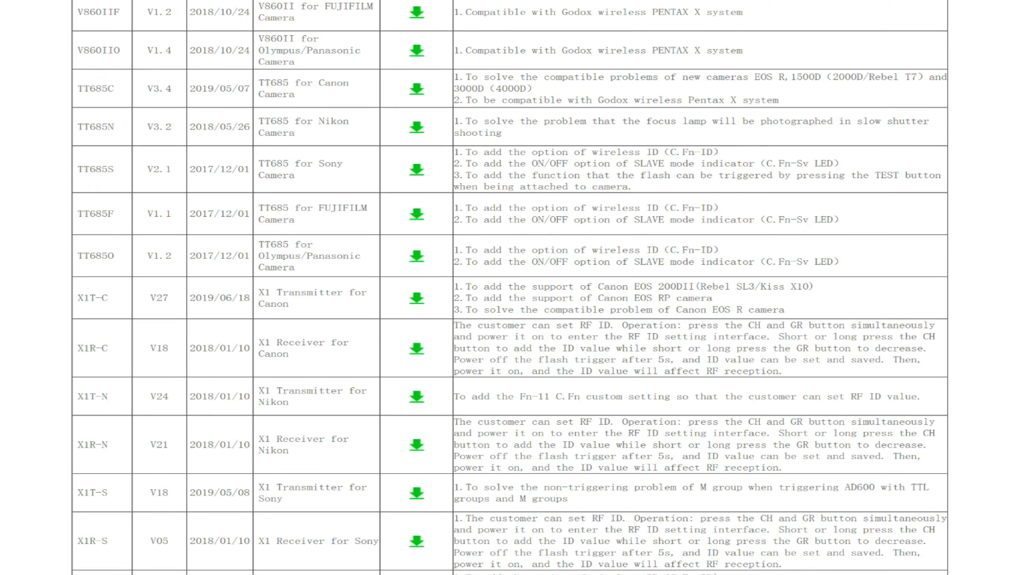
scroll(down, 3)
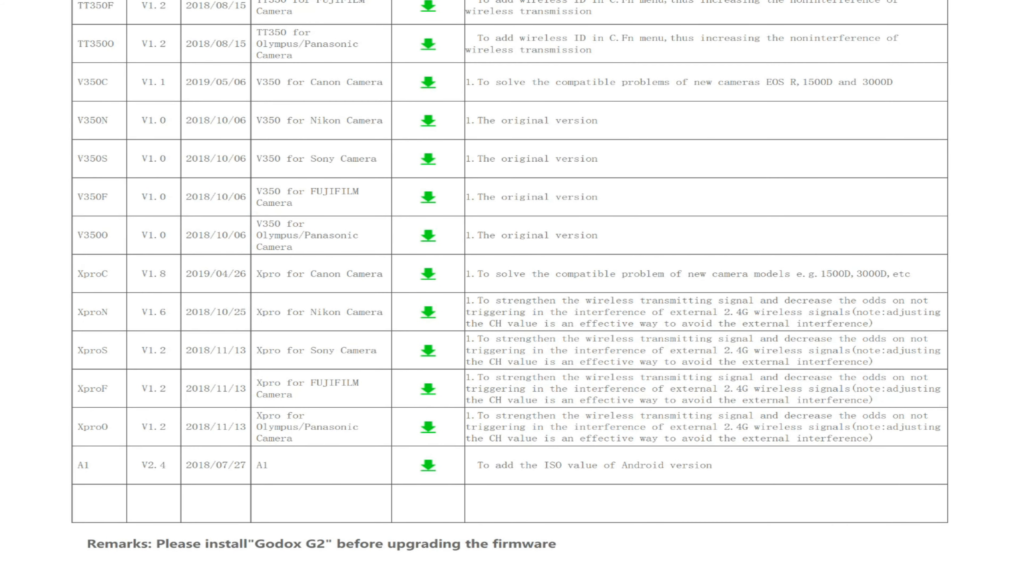
double_click(93, 273)
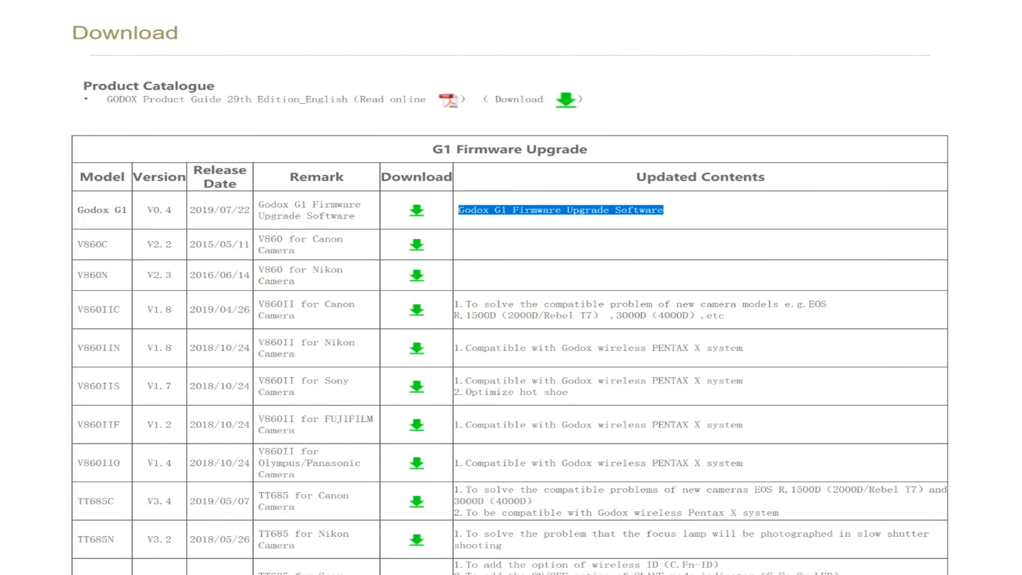
scroll(down, 3)
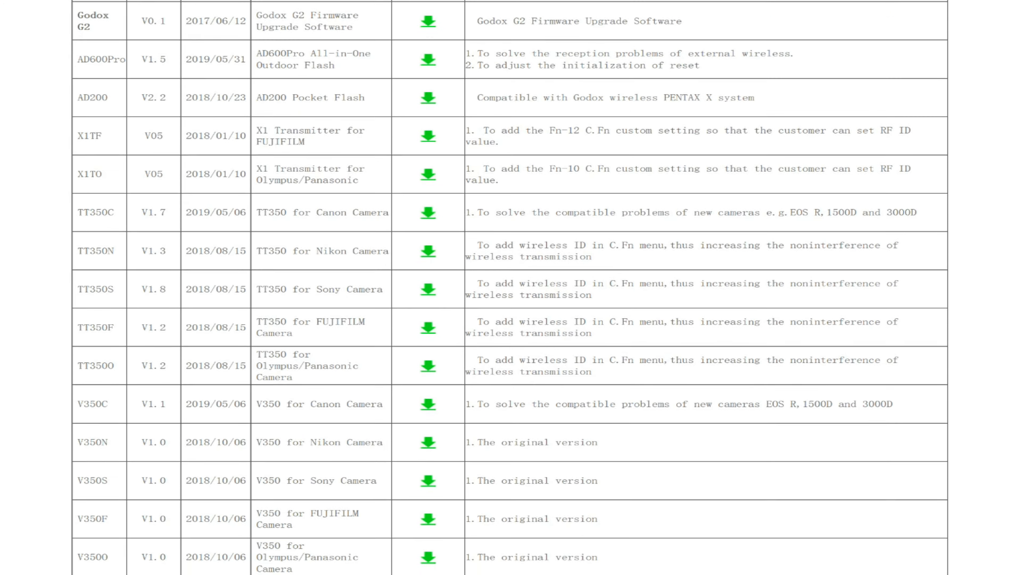
Browse down through the G2 and G3 firmware tables and back toward the G1 table.
scroll(down, 3)
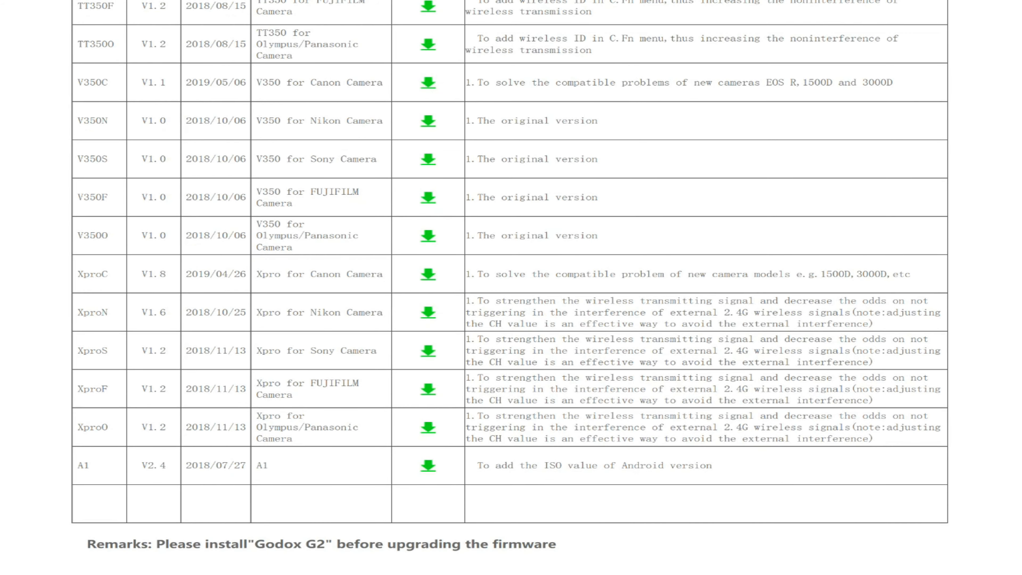
scroll(up, 3)
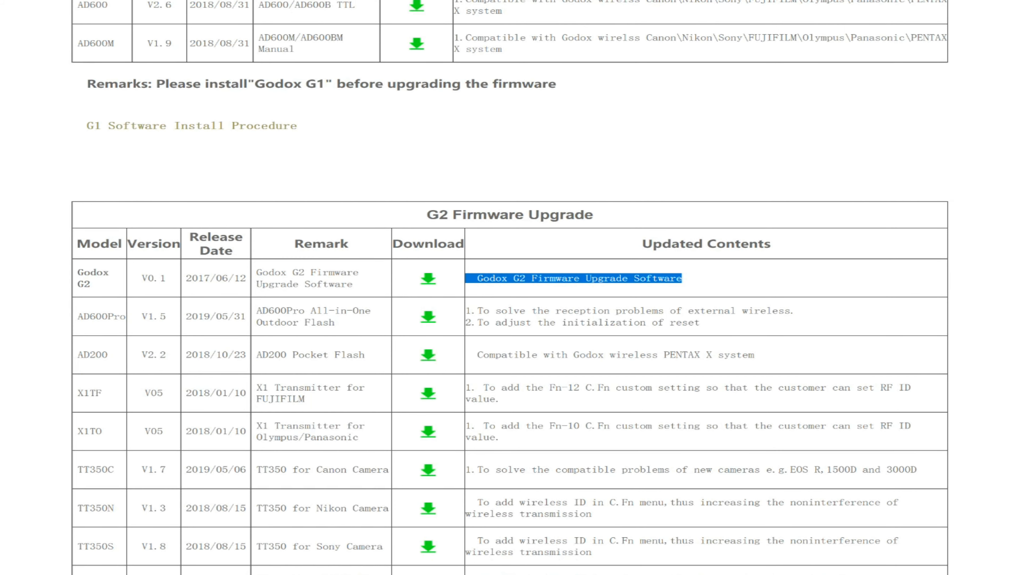
scroll(down, 3)
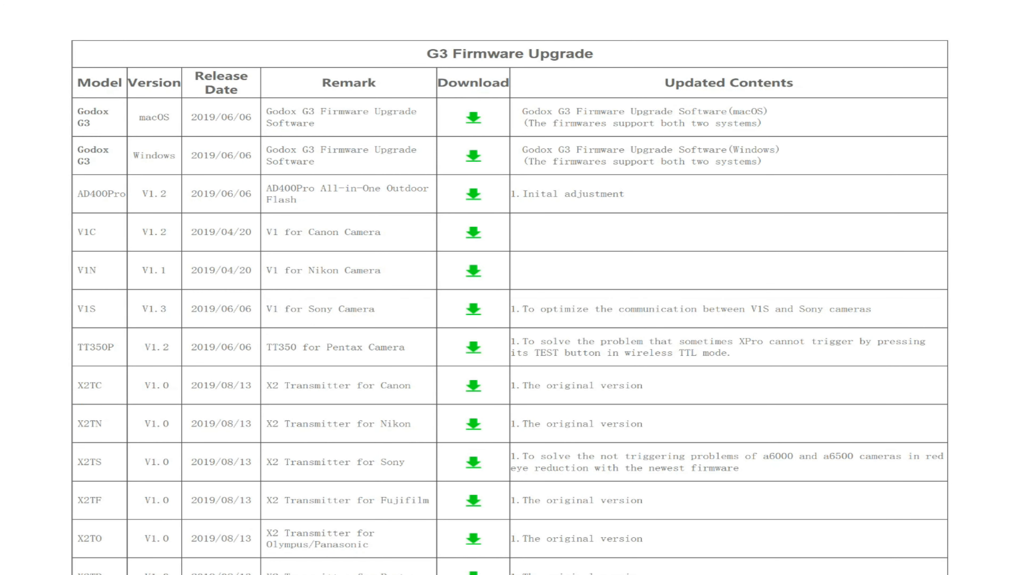
scroll(down, 3)
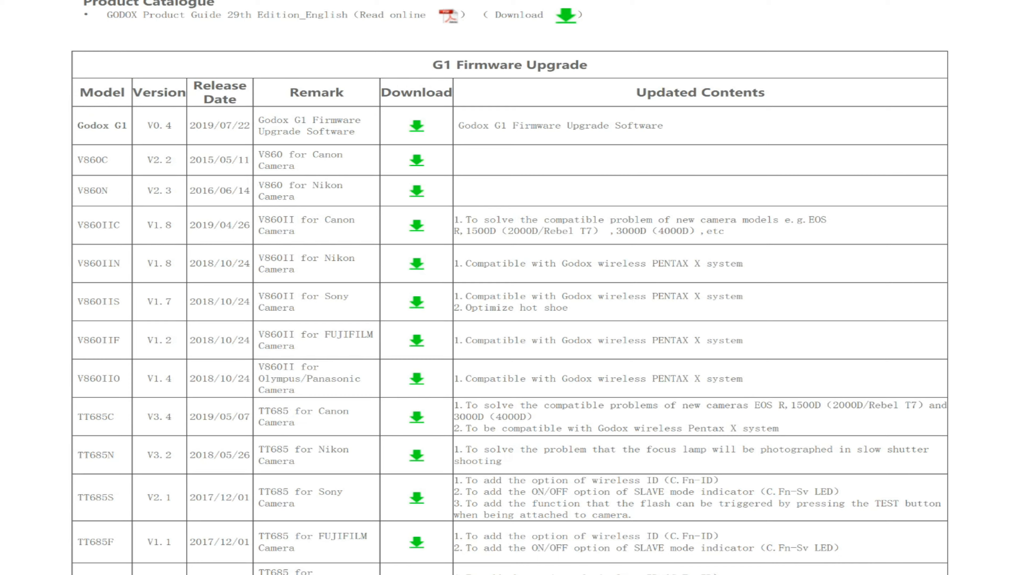
Highlight the Godox G1 and G2 Firmware Upgrade Software entries heading their tables.
scroll(down, 3)
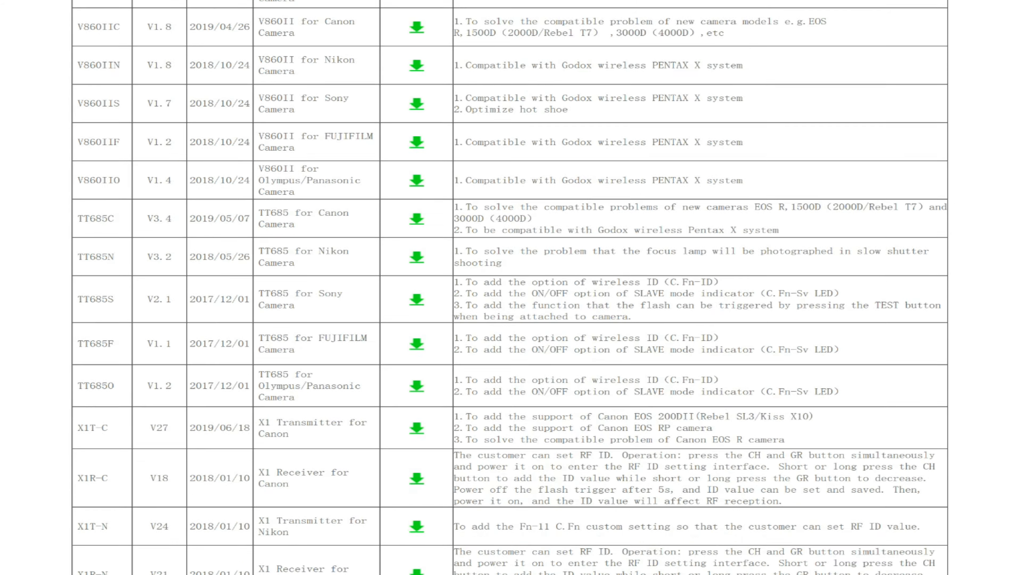
scroll(up, 3)
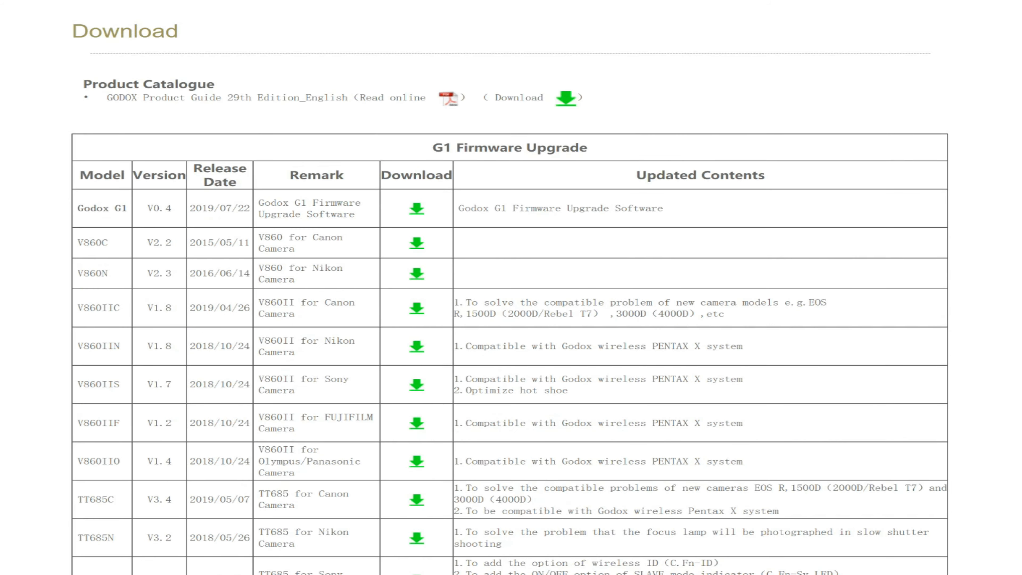
double_click(508, 147)
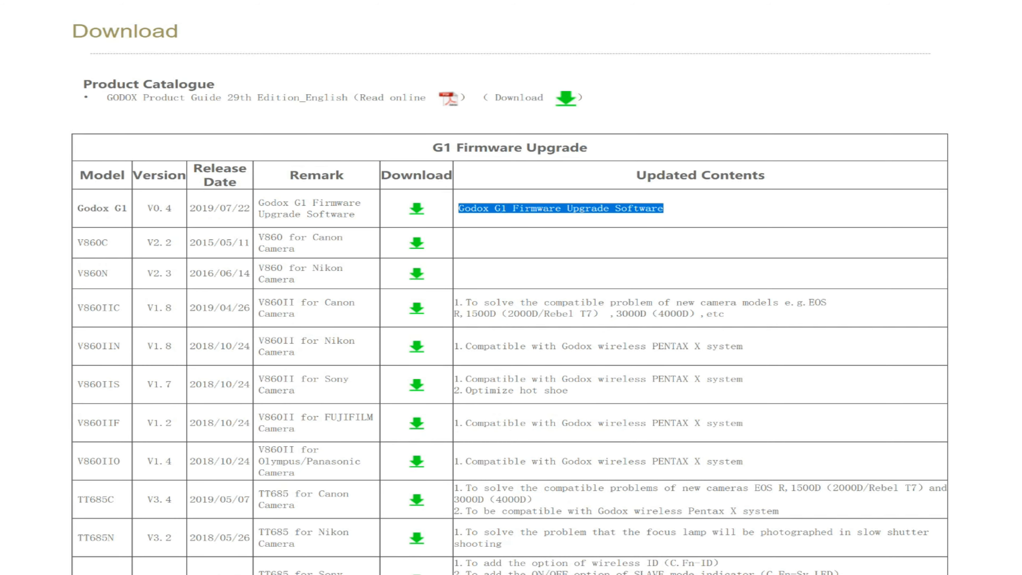
scroll(down, 3)
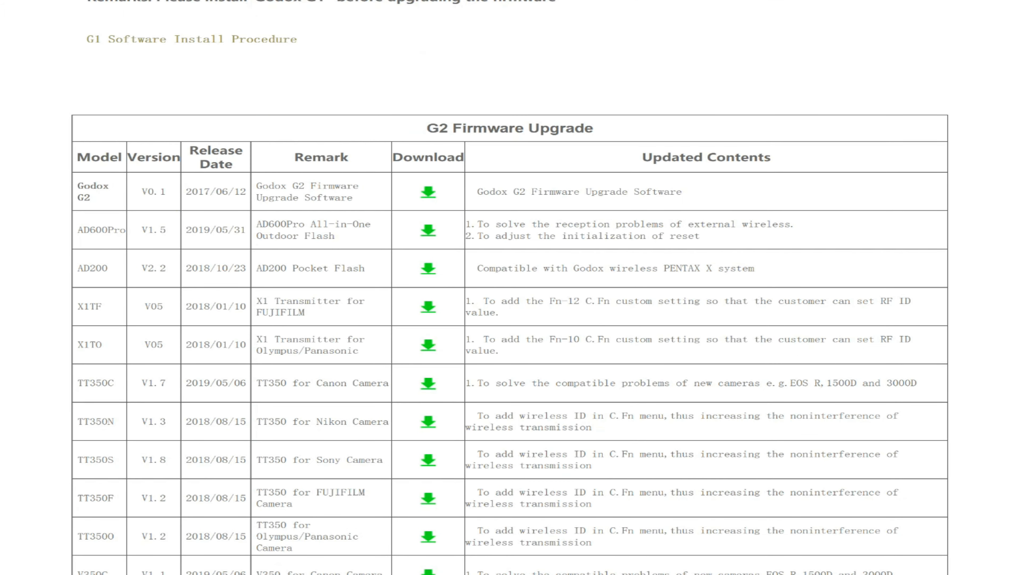
double_click(508, 128)
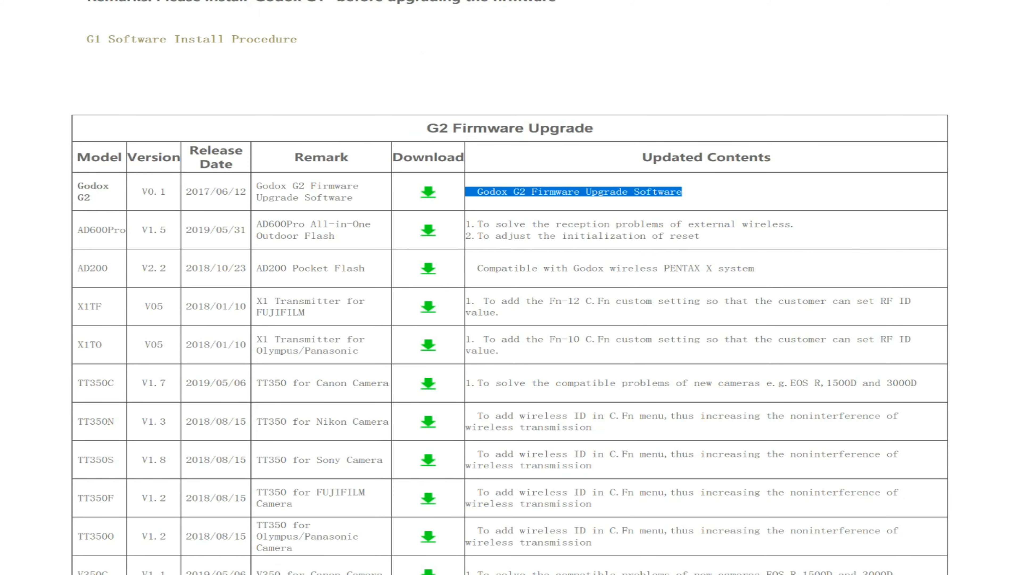
Highlight the G3 Firmware Upgrade title and both Godox G3 software rows, then return to the top.
scroll(down, 3)
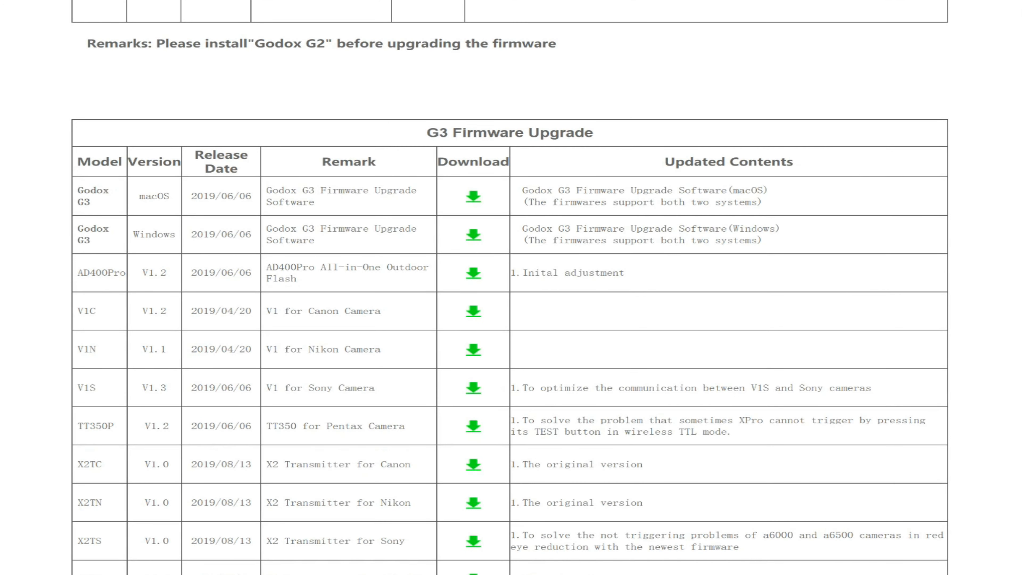
double_click(508, 132)
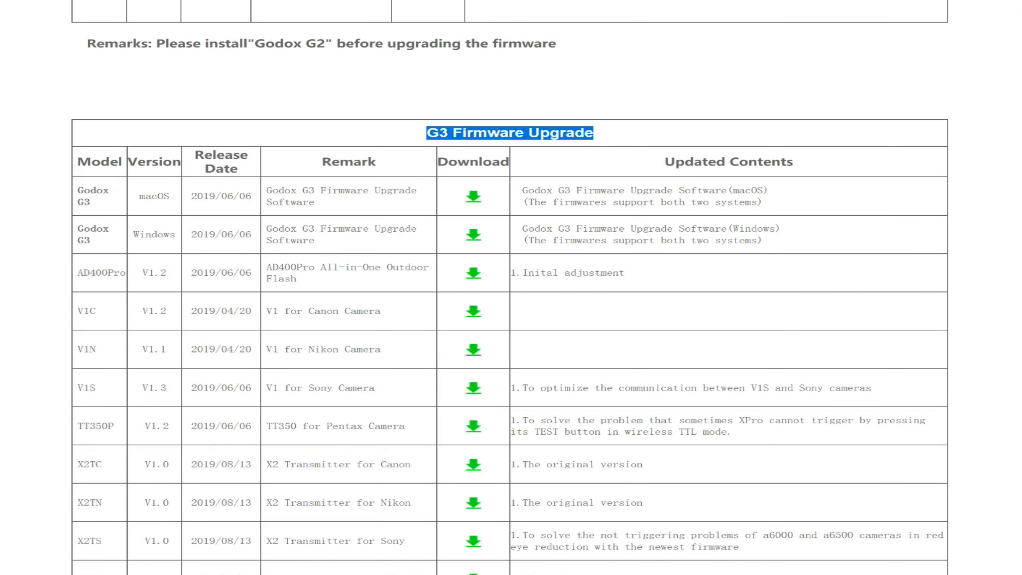
drag(590, 229, 761, 240)
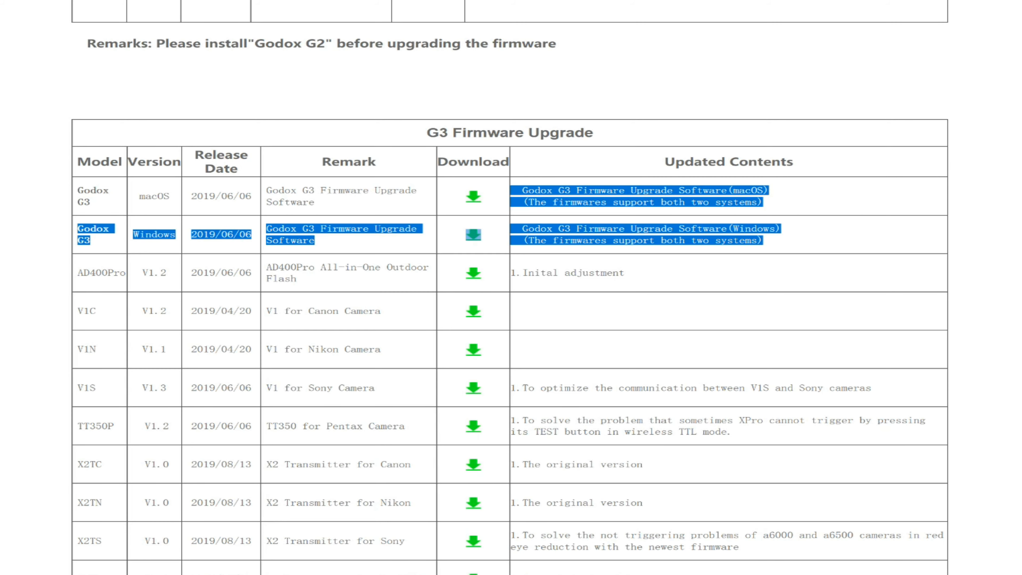
scroll(down, 3)
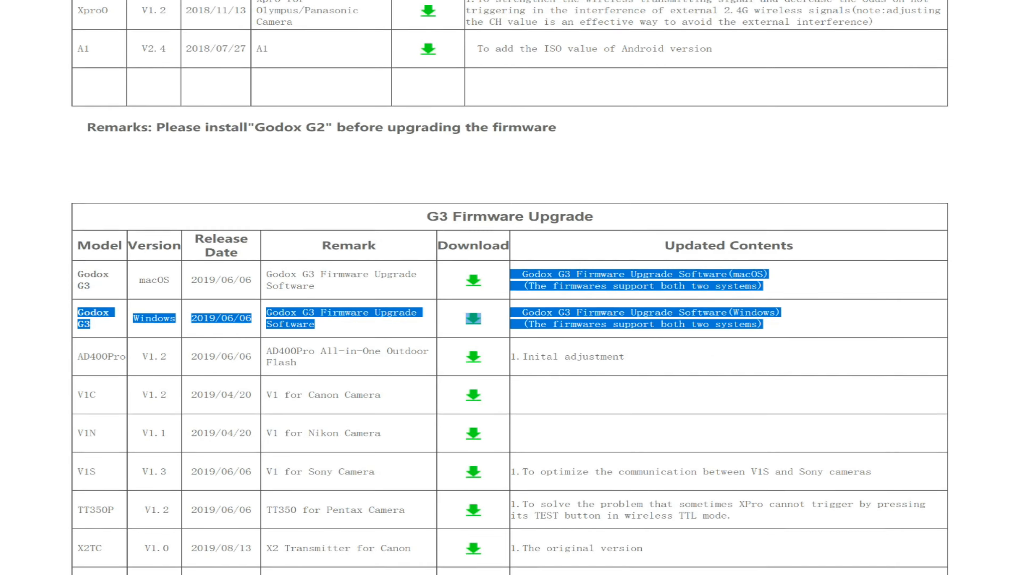
scroll(up, 3)
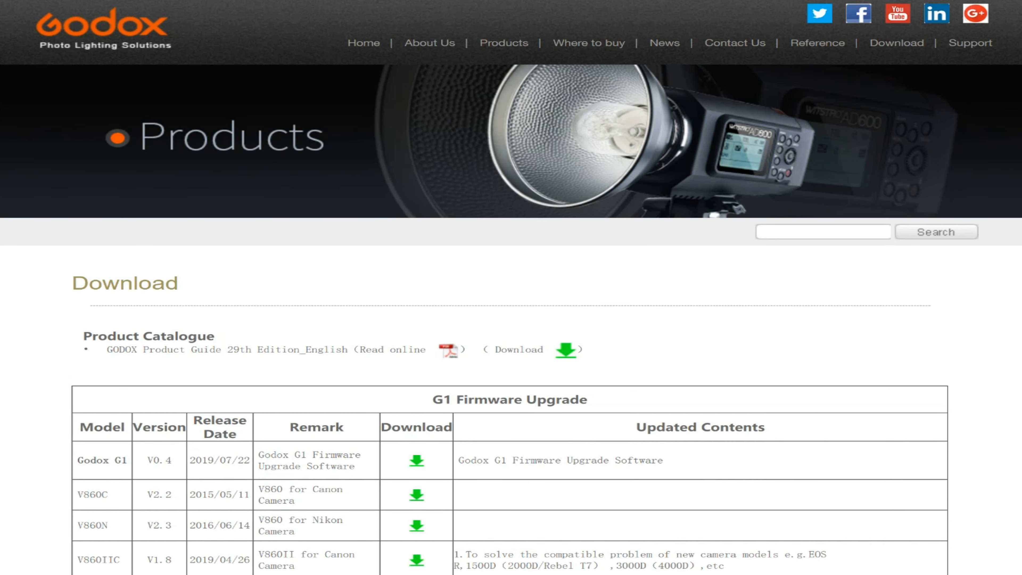
Scroll from the page top through the G1 firmware list to where the G2 table begins.
scroll(down, 3)
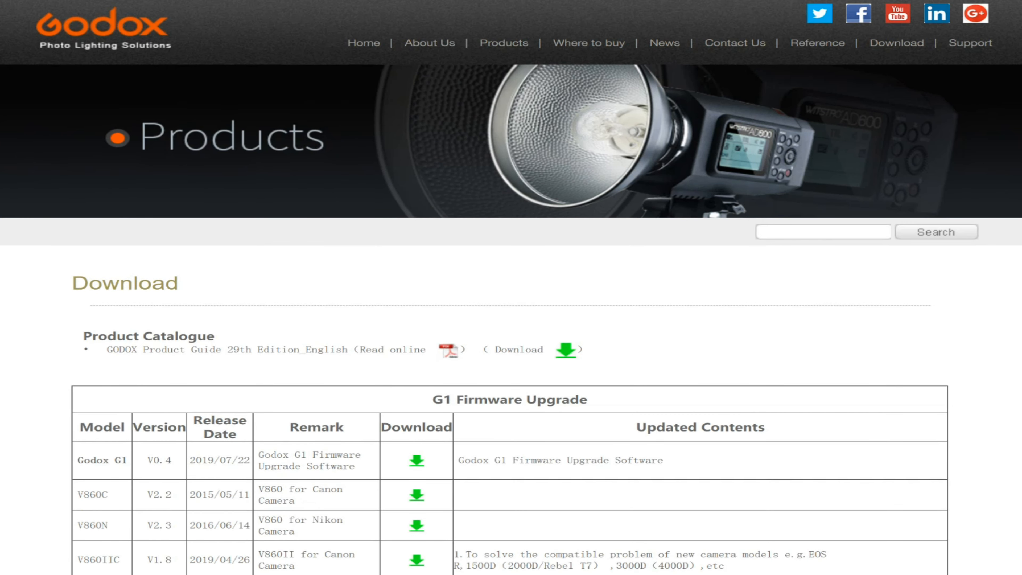
scroll(down, 3)
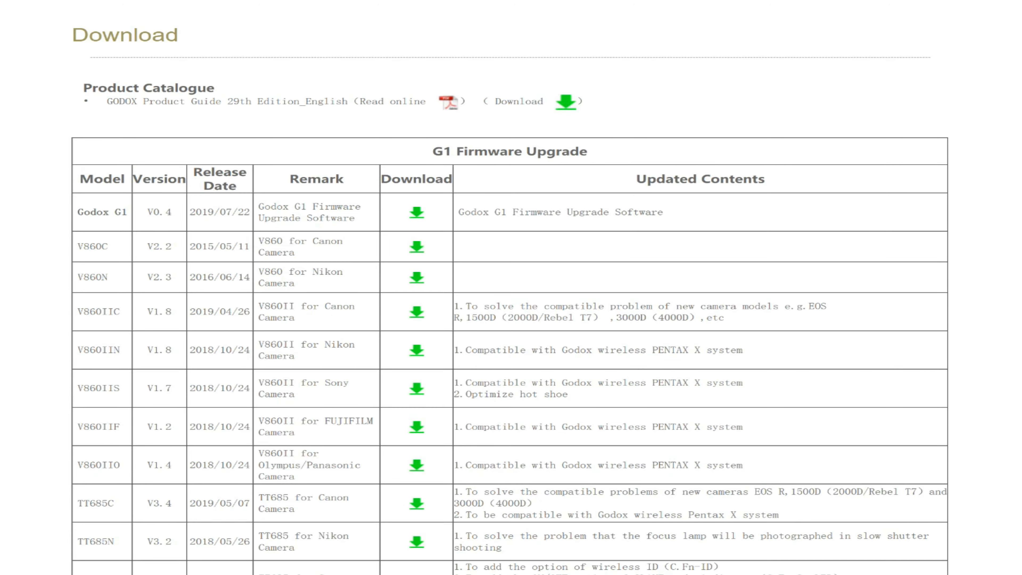
scroll(down, 3)
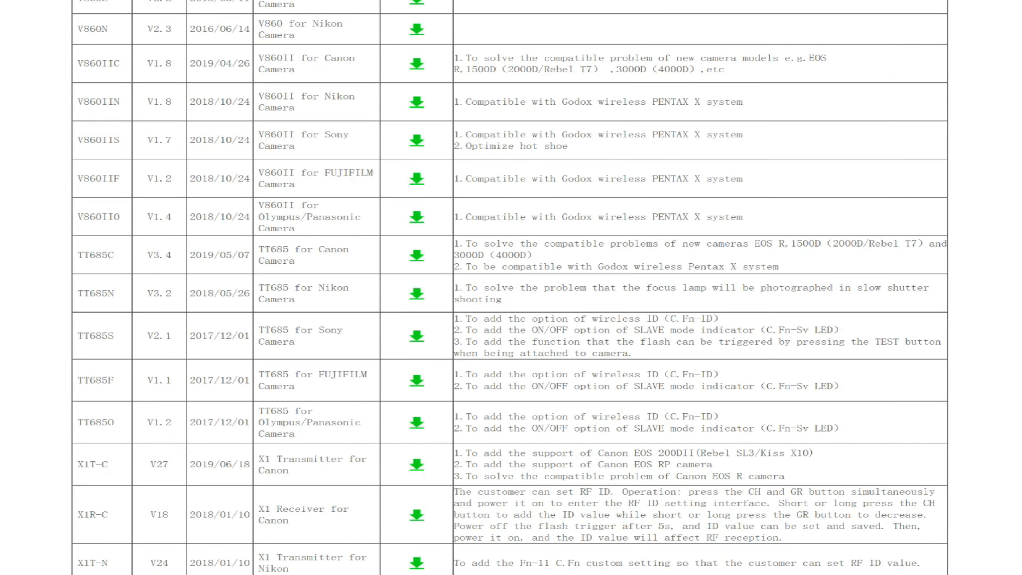
scroll(down, 3)
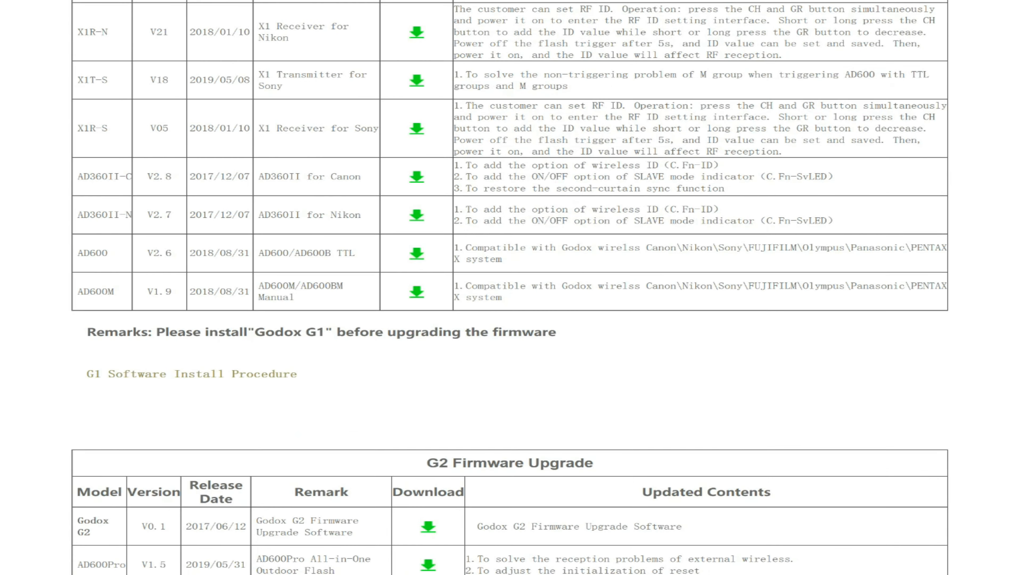